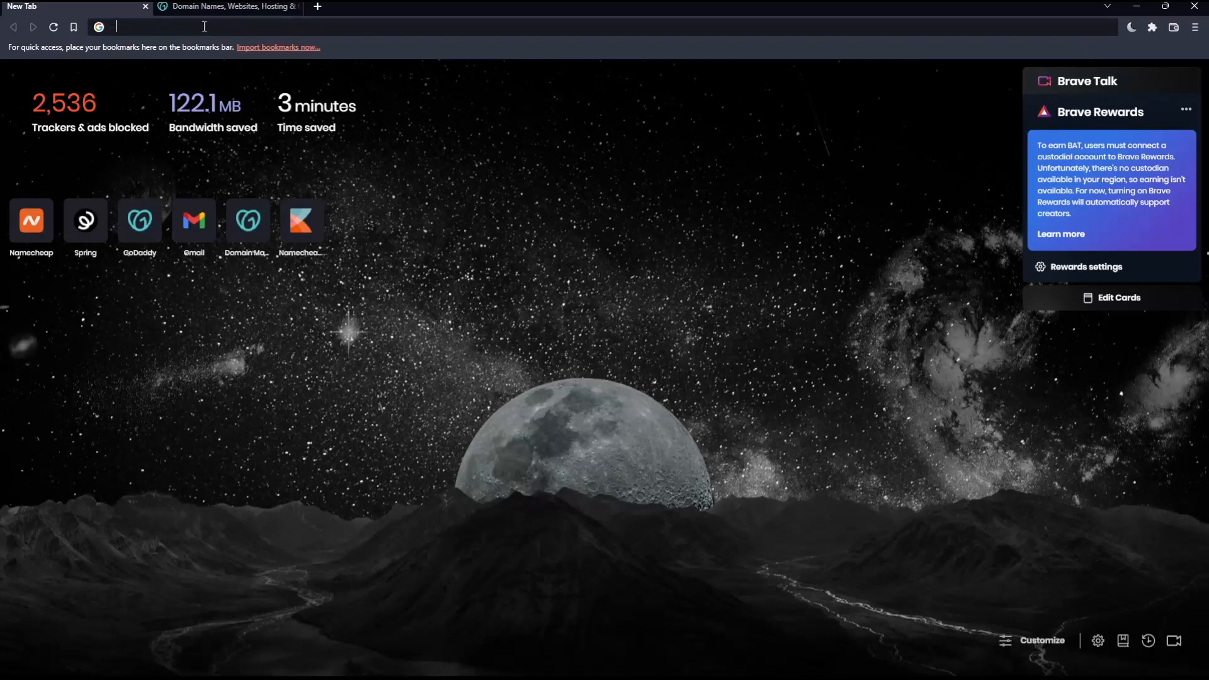
- Go to the GoDaddy website by entering 'go' in the address bar and picking the suggestion
{"action": "type", "text": "godaddy.com"}
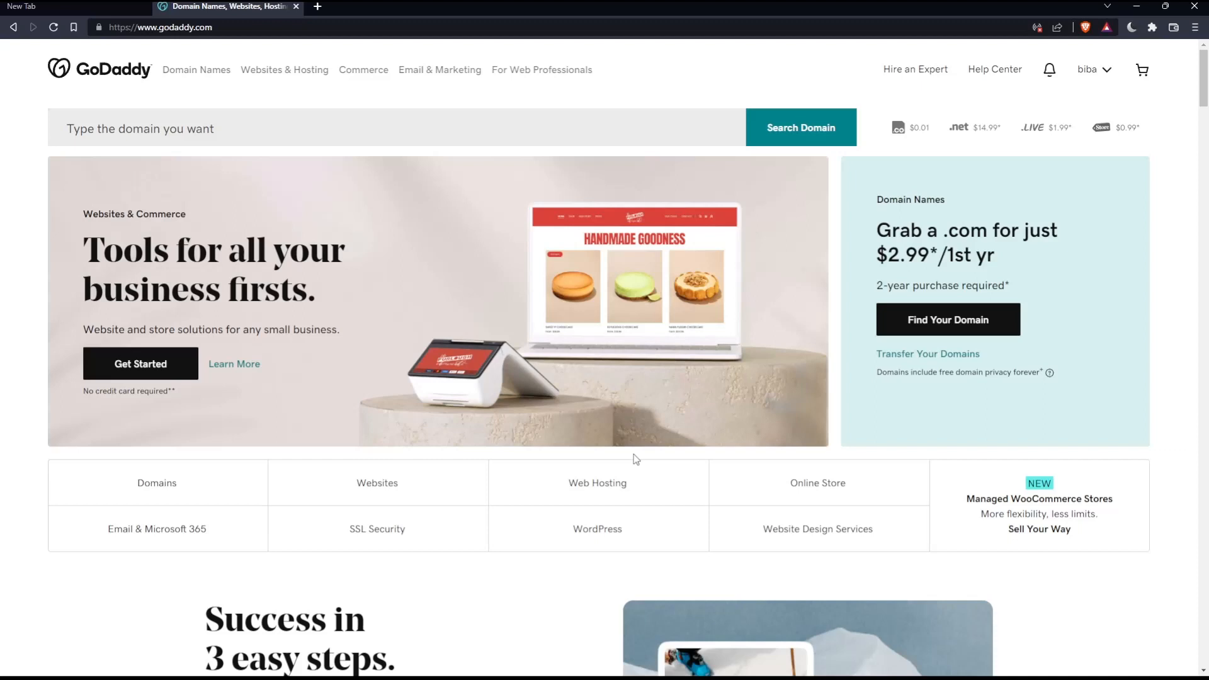
{"action": "mouse_move", "coordinate": [267, 164]}
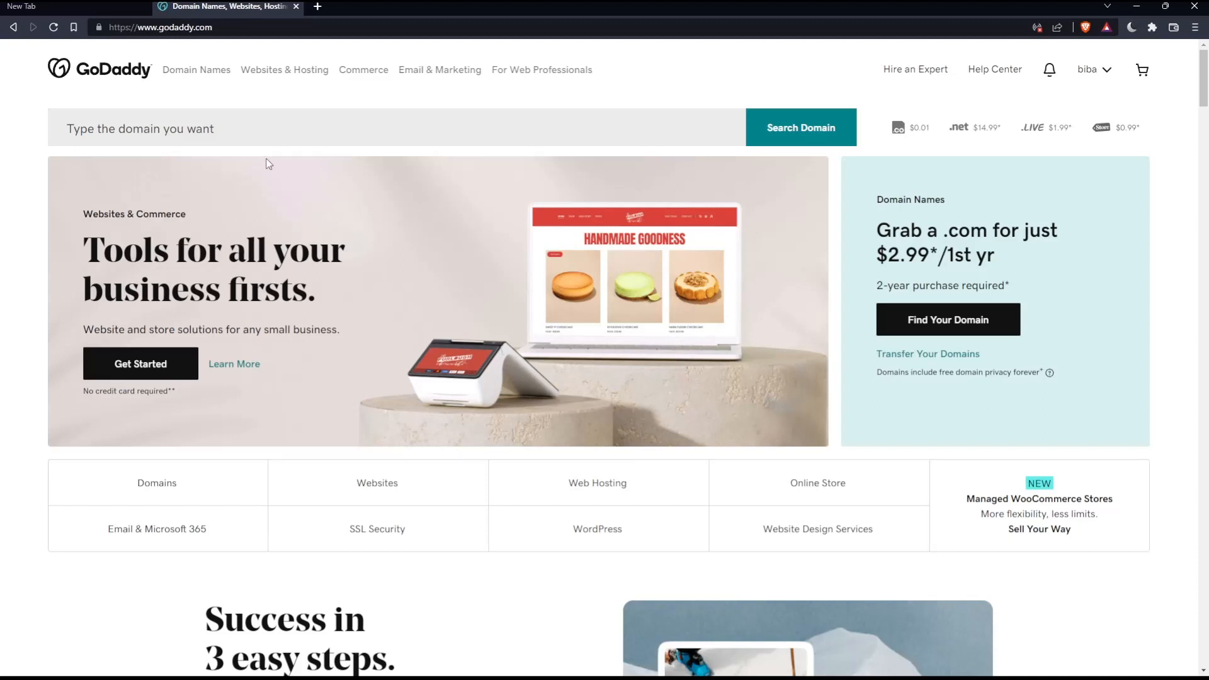
{"action": "mouse_move", "coordinate": [217, 102]}
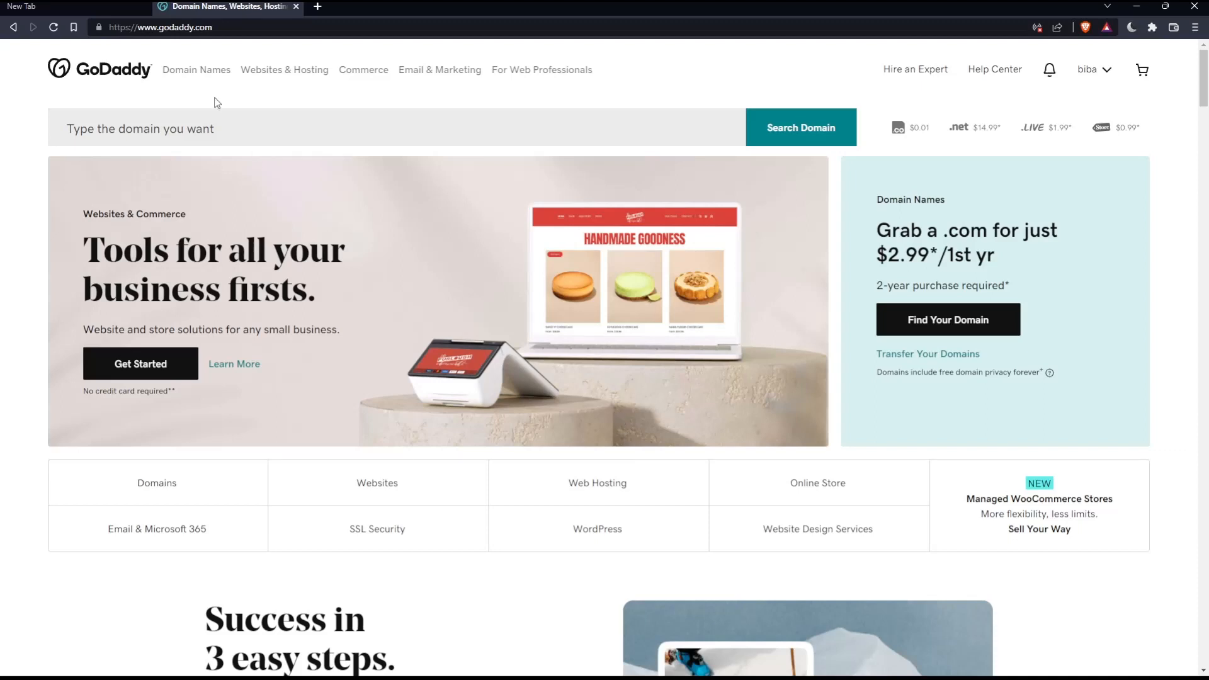
{"action": "scroll", "scroll_direction": "down", "scroll_amount": 3}
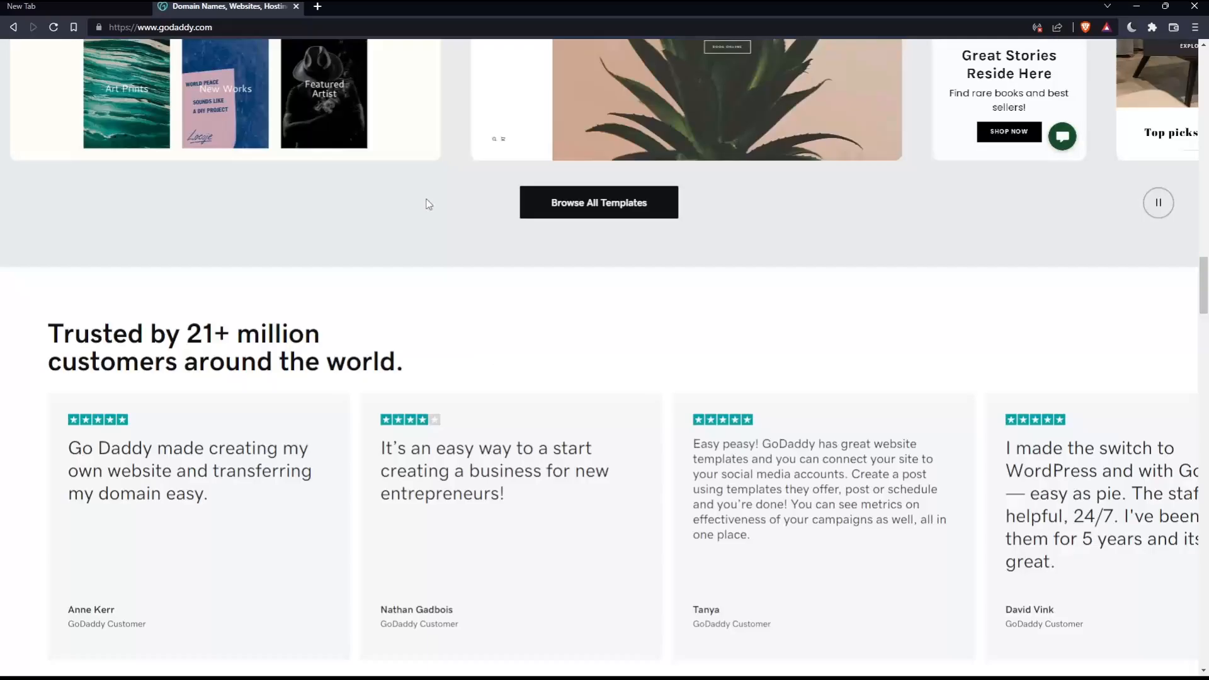
{"action": "scroll", "scroll_direction": "down", "scroll_amount": 3}
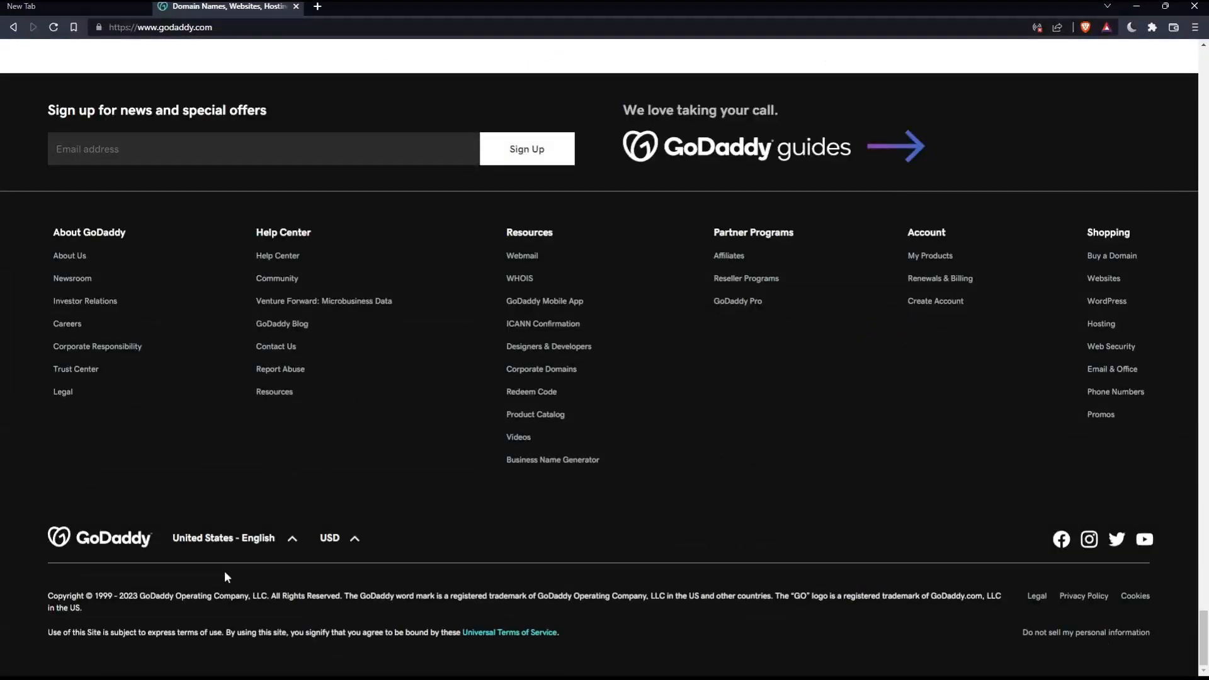
{"action": "left_click", "coordinate": [223, 537]}
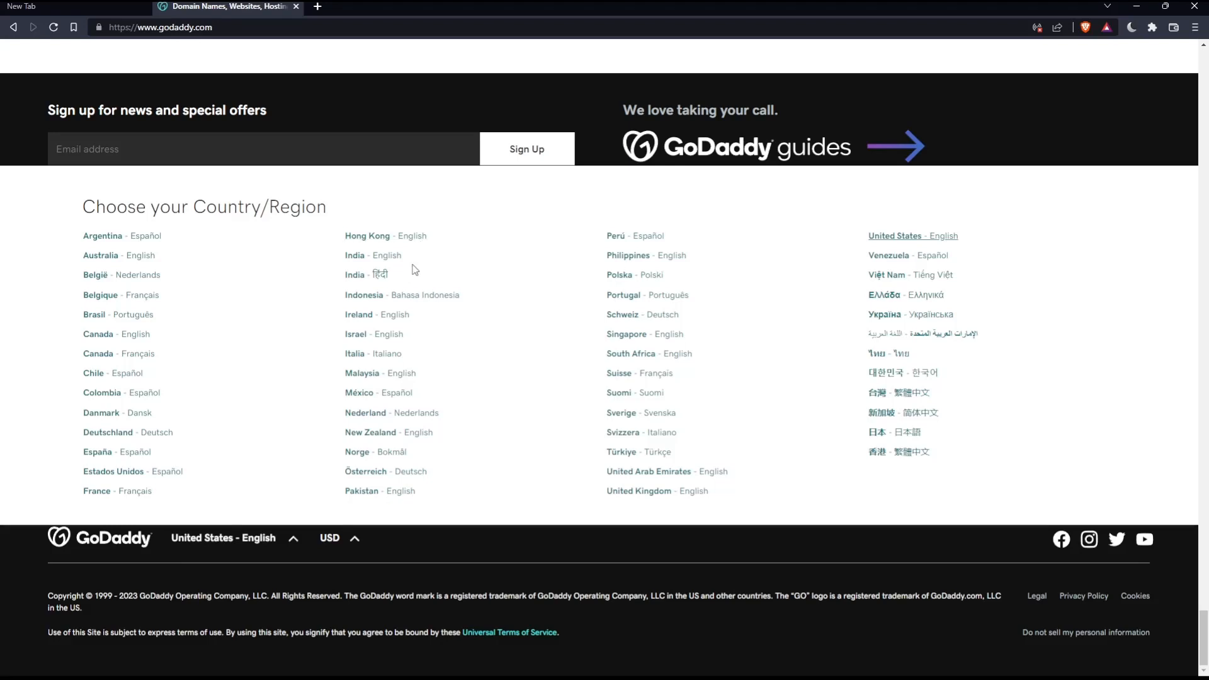
{"action": "left_click", "coordinate": [234, 538]}
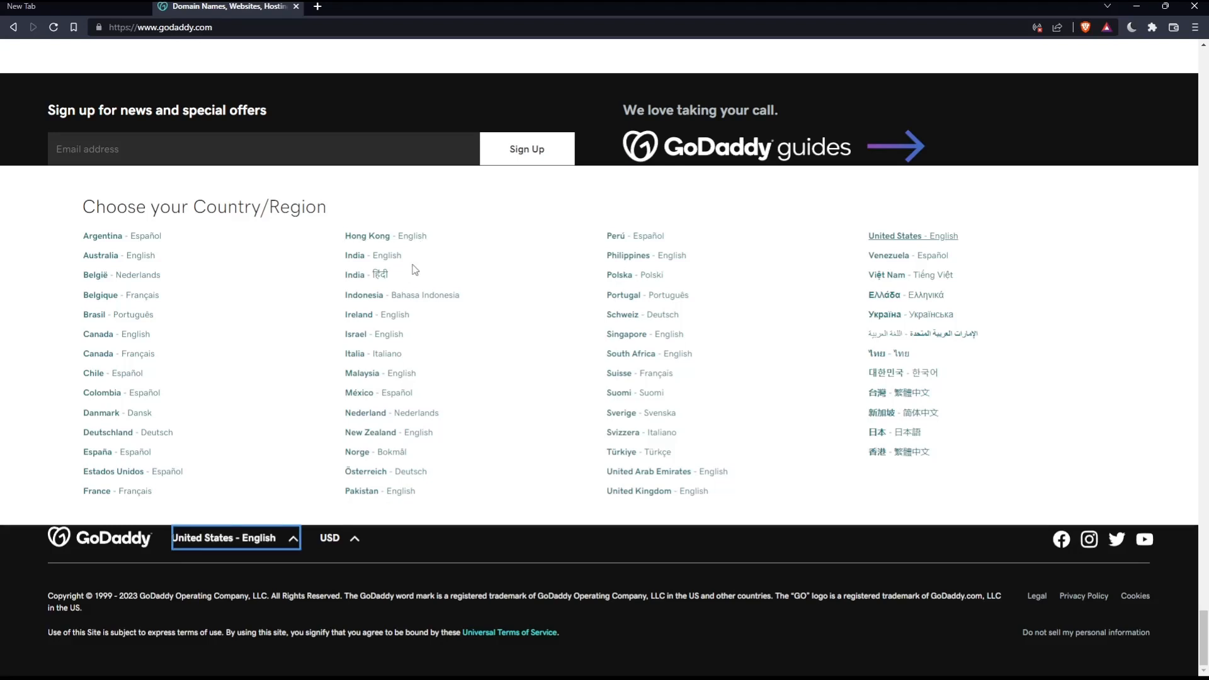
{"action": "left_click", "coordinate": [338, 538]}
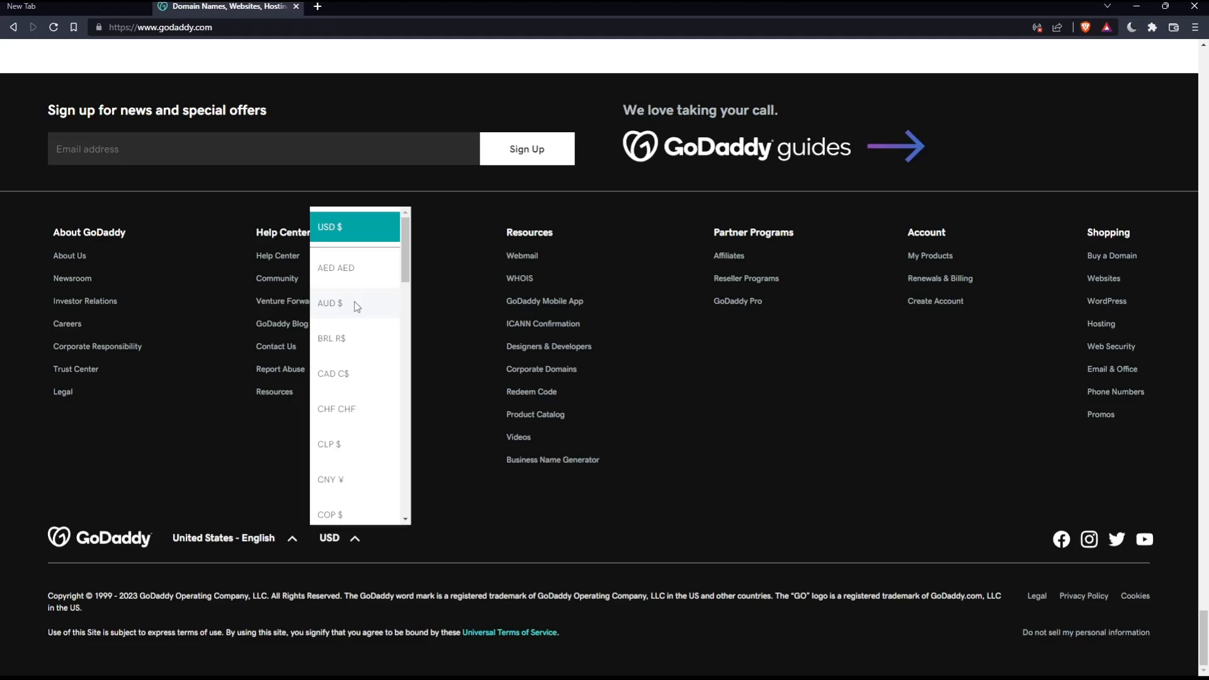
{"action": "scroll", "scroll_direction": "up", "scroll_amount": 3}
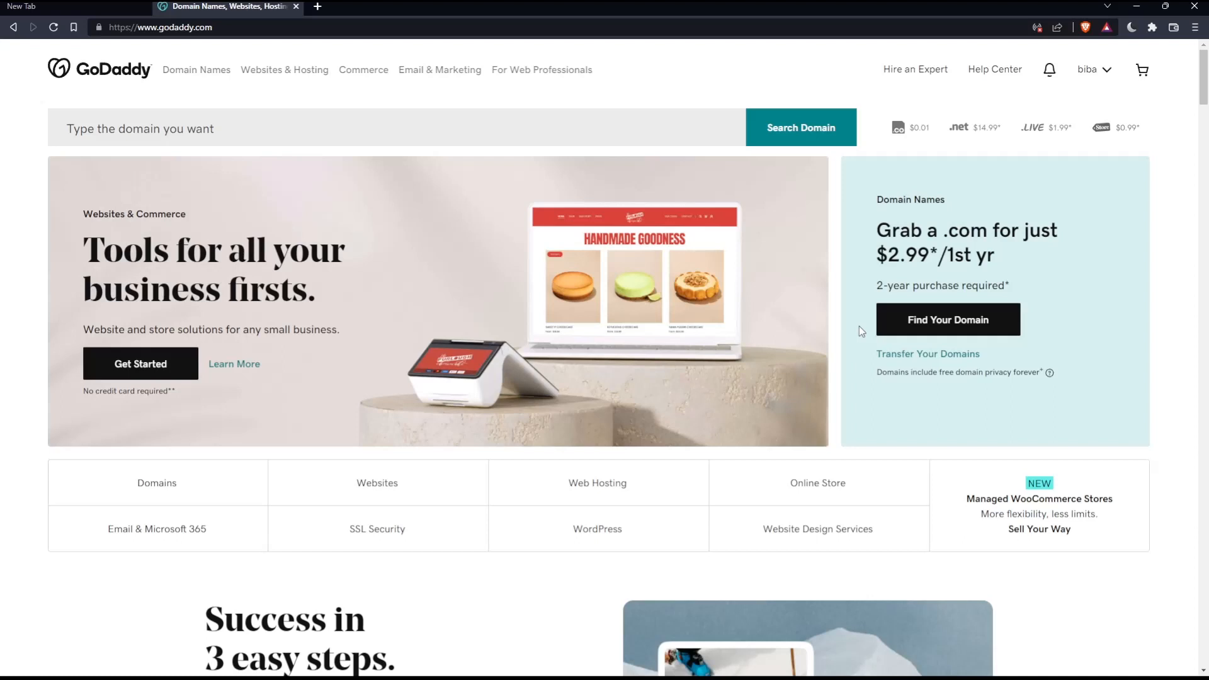
{"action": "mouse_move", "coordinate": [1115, 158]}
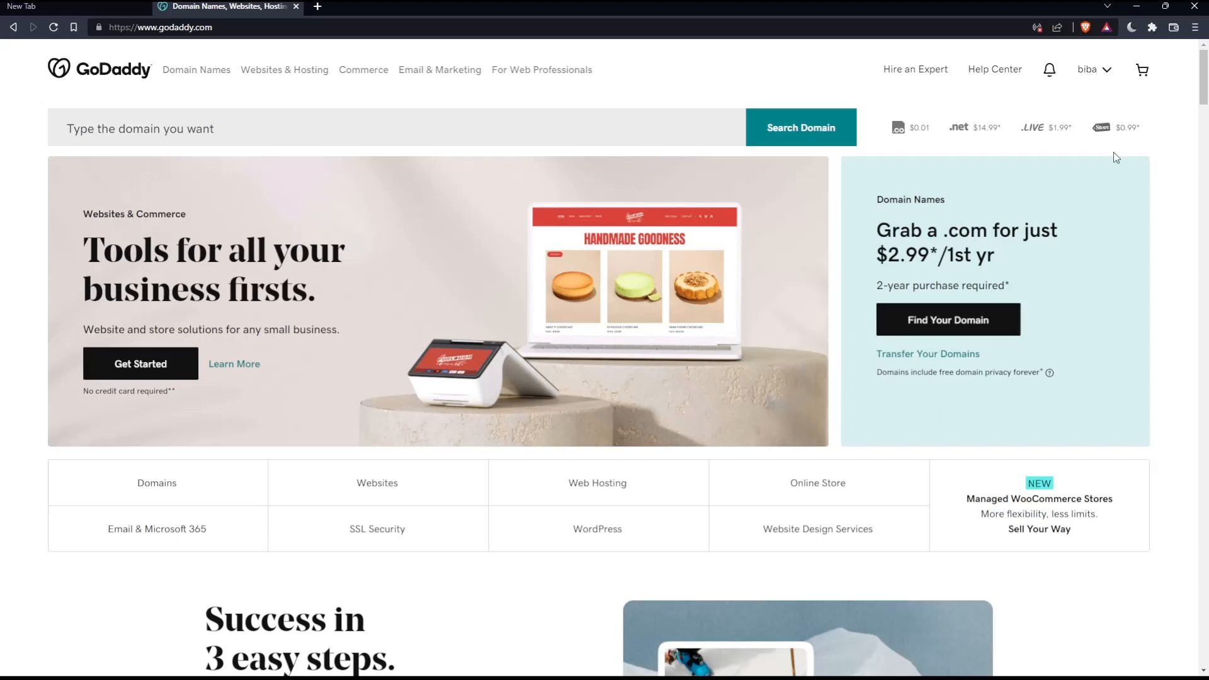
- Use the account name menu at the top right to reach My Products
{"action": "left_click", "coordinate": [1088, 69]}
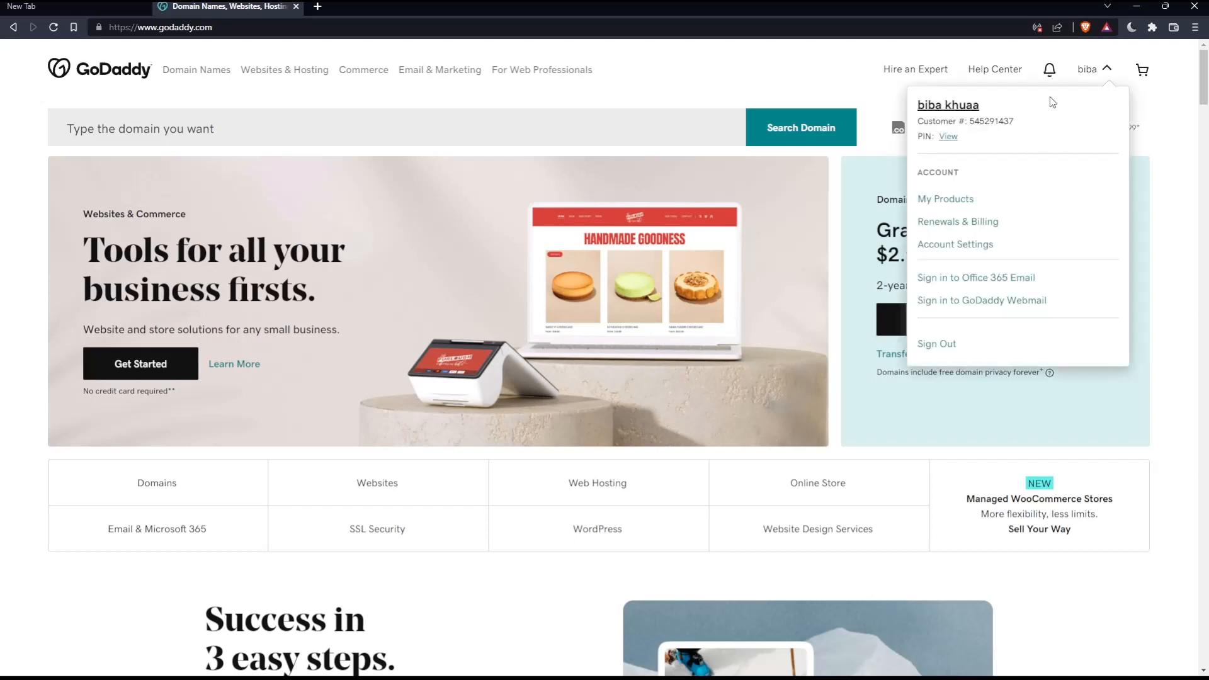
{"action": "mouse_move", "coordinate": [957, 222]}
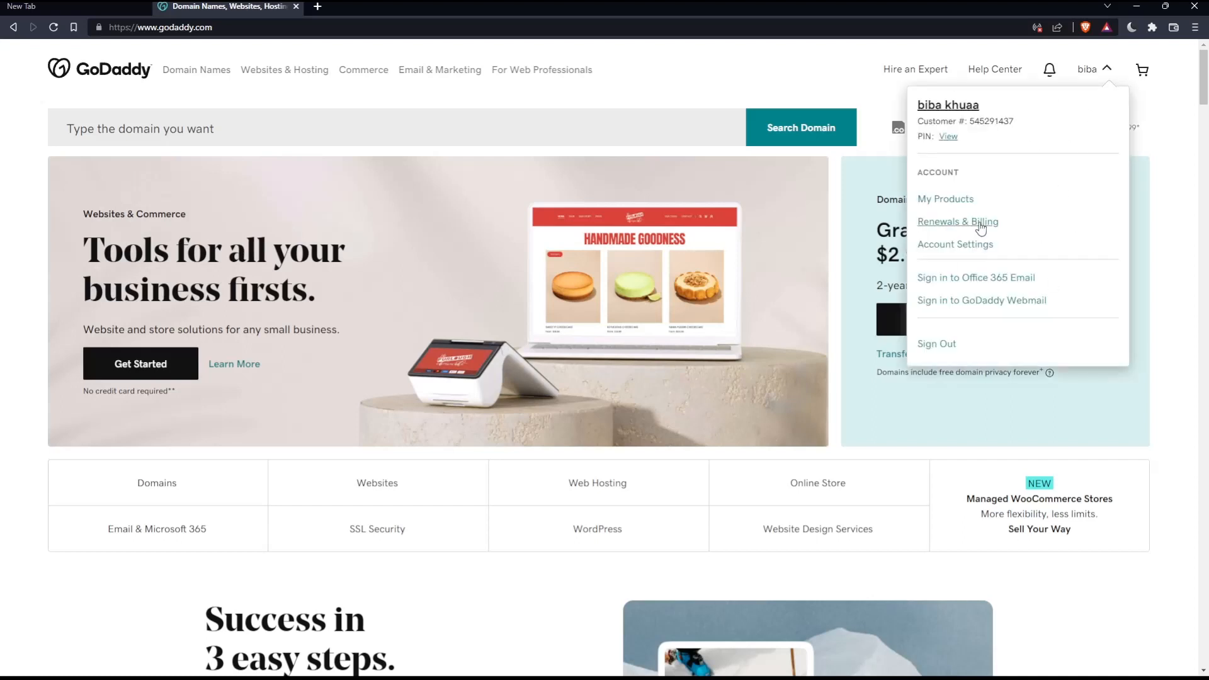
{"action": "left_click", "coordinate": [716, 80]}
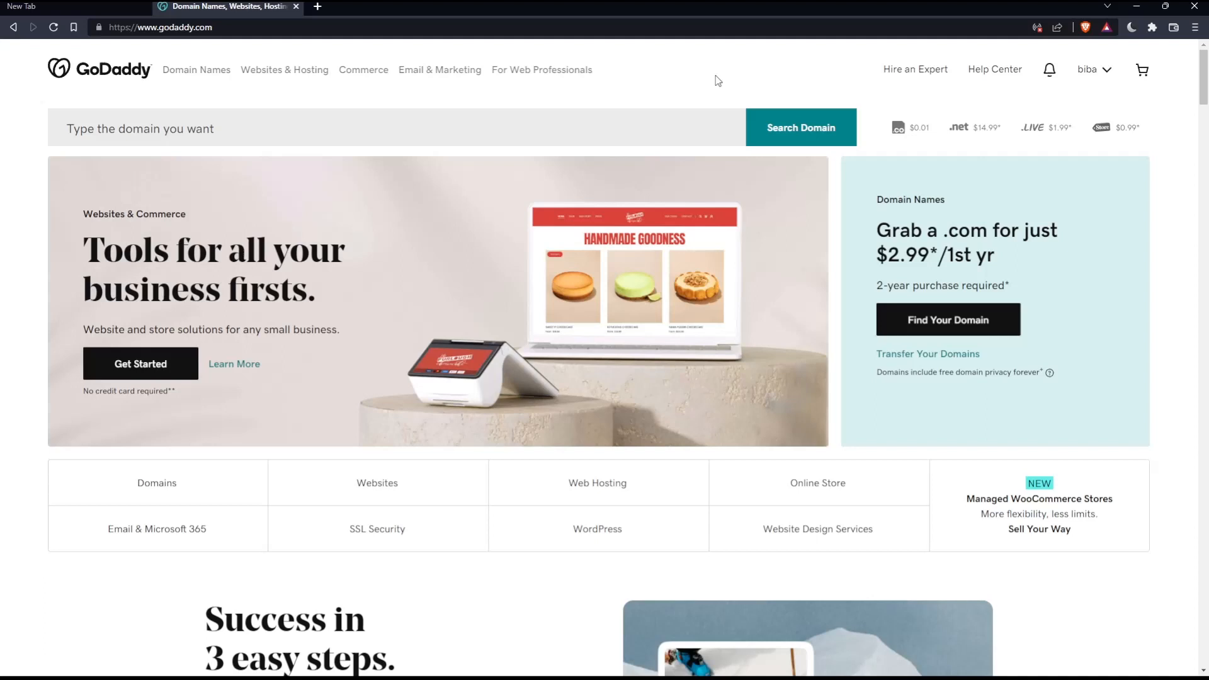
{"action": "mouse_move", "coordinate": [621, 196]}
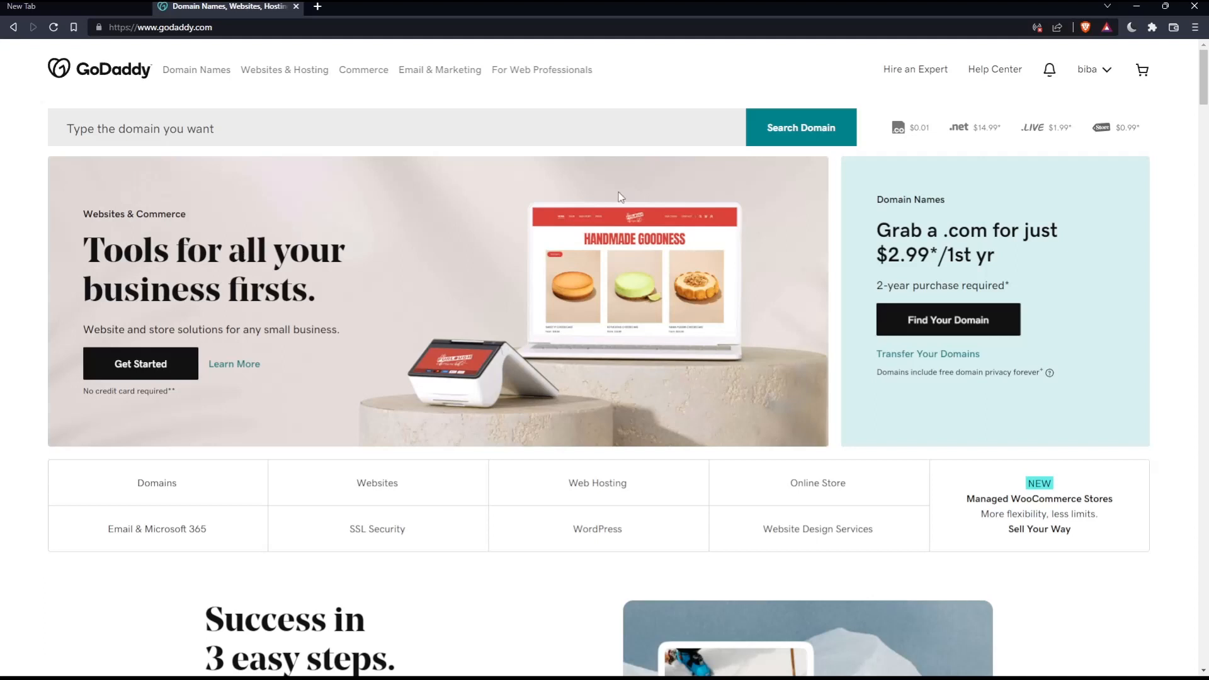
{"action": "mouse_move", "coordinate": [646, 366]}
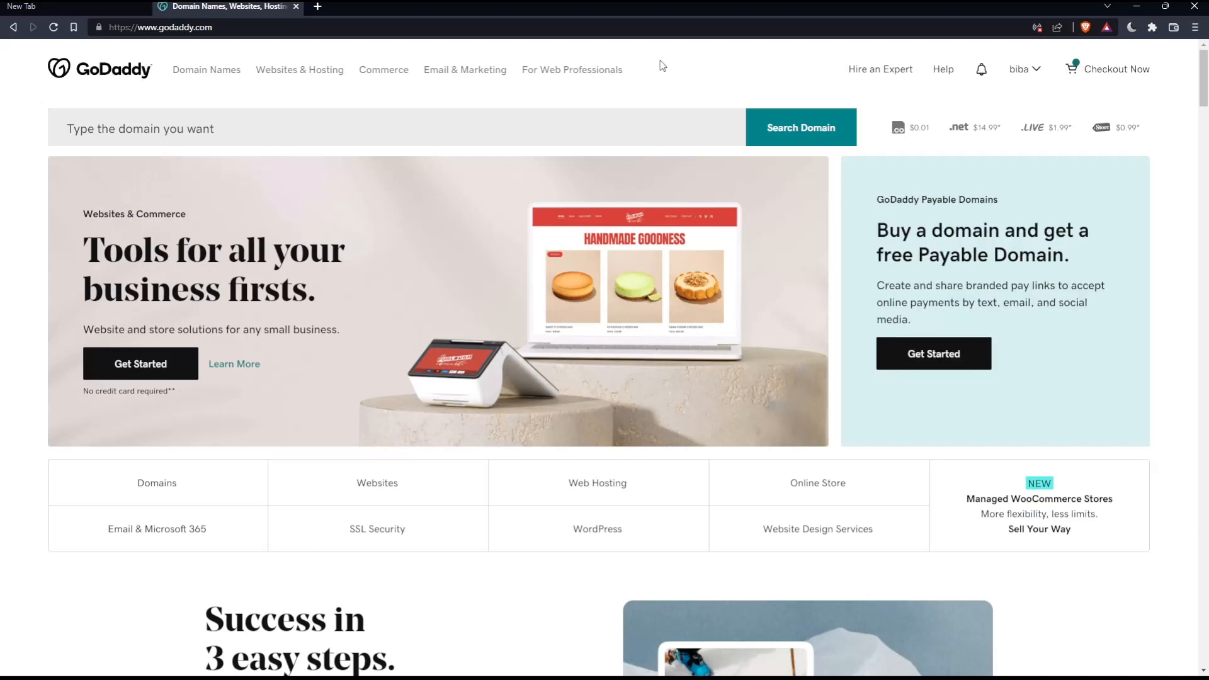
{"action": "mouse_move", "coordinate": [774, 318]}
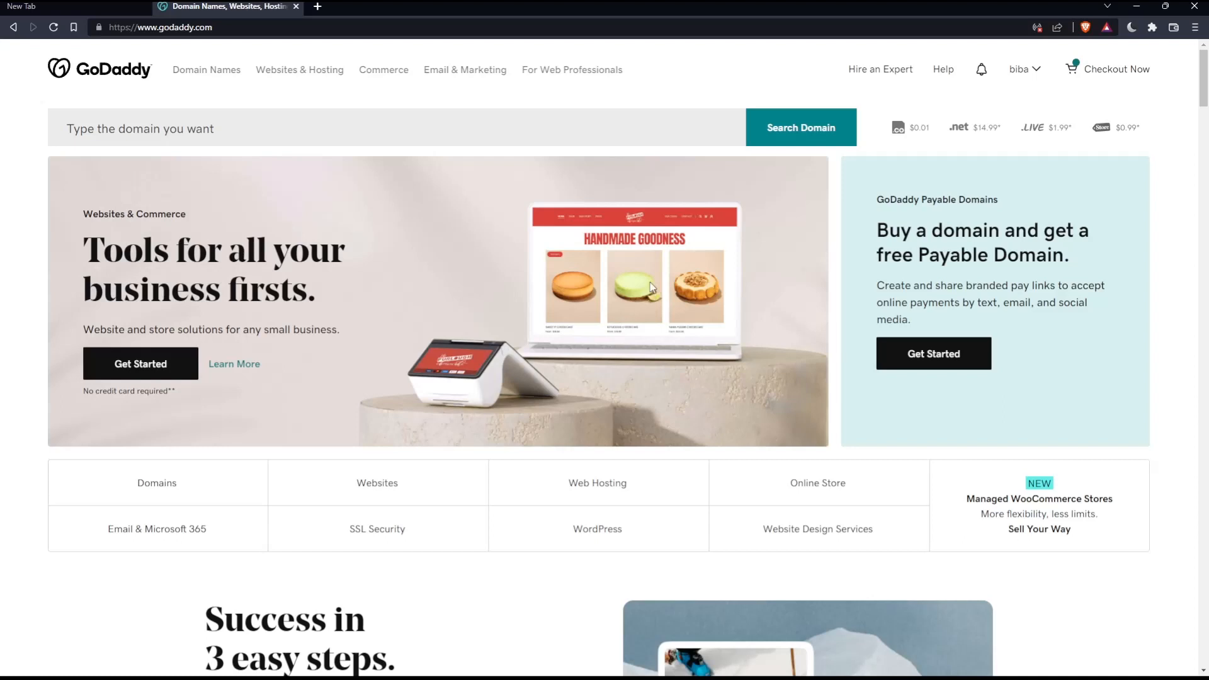
{"action": "left_click", "coordinate": [1022, 69]}
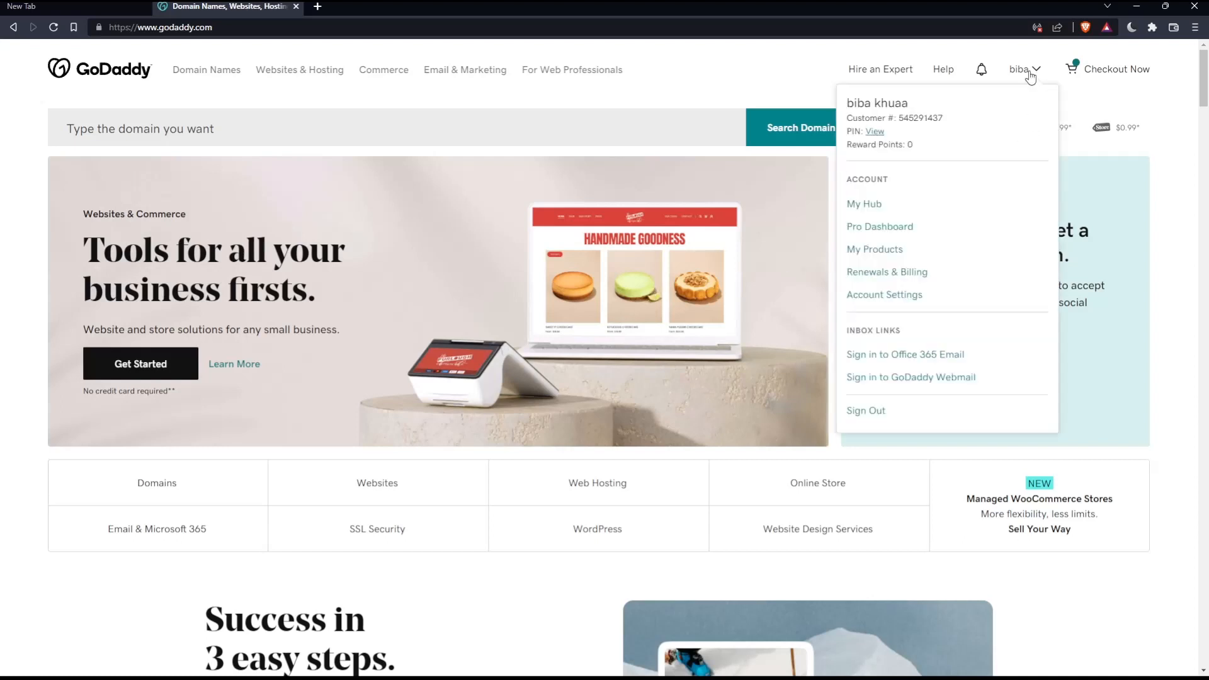
{"action": "mouse_move", "coordinate": [879, 254]}
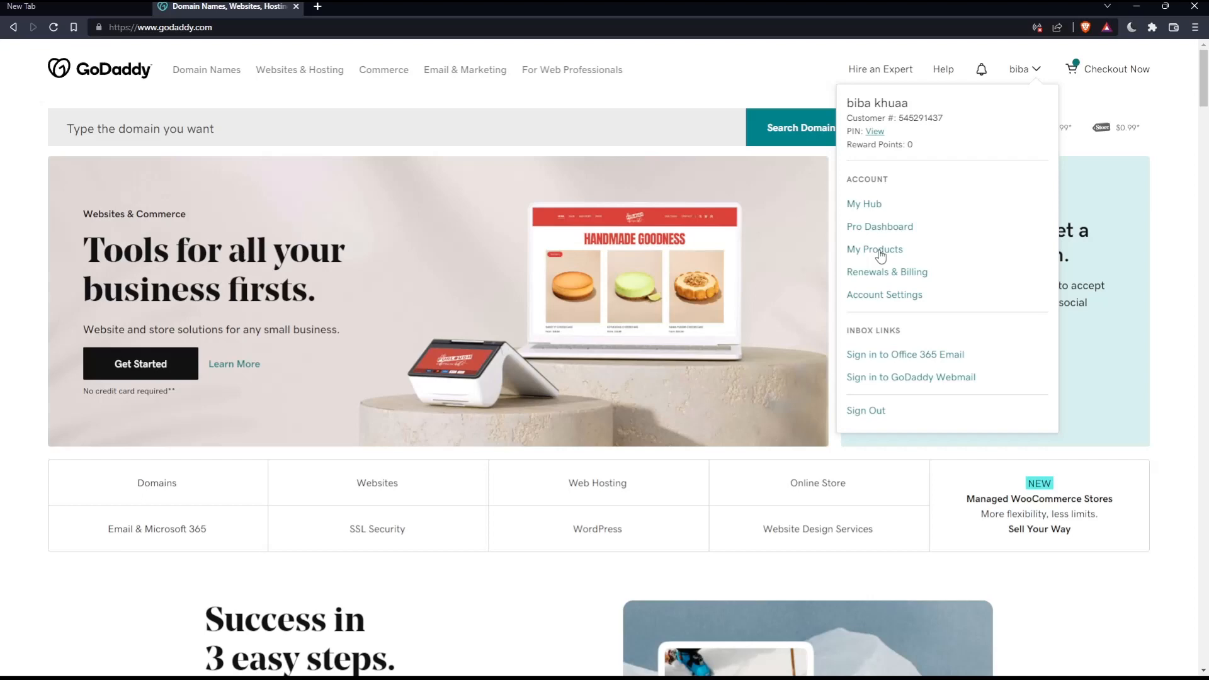
{"action": "left_click", "coordinate": [874, 249]}
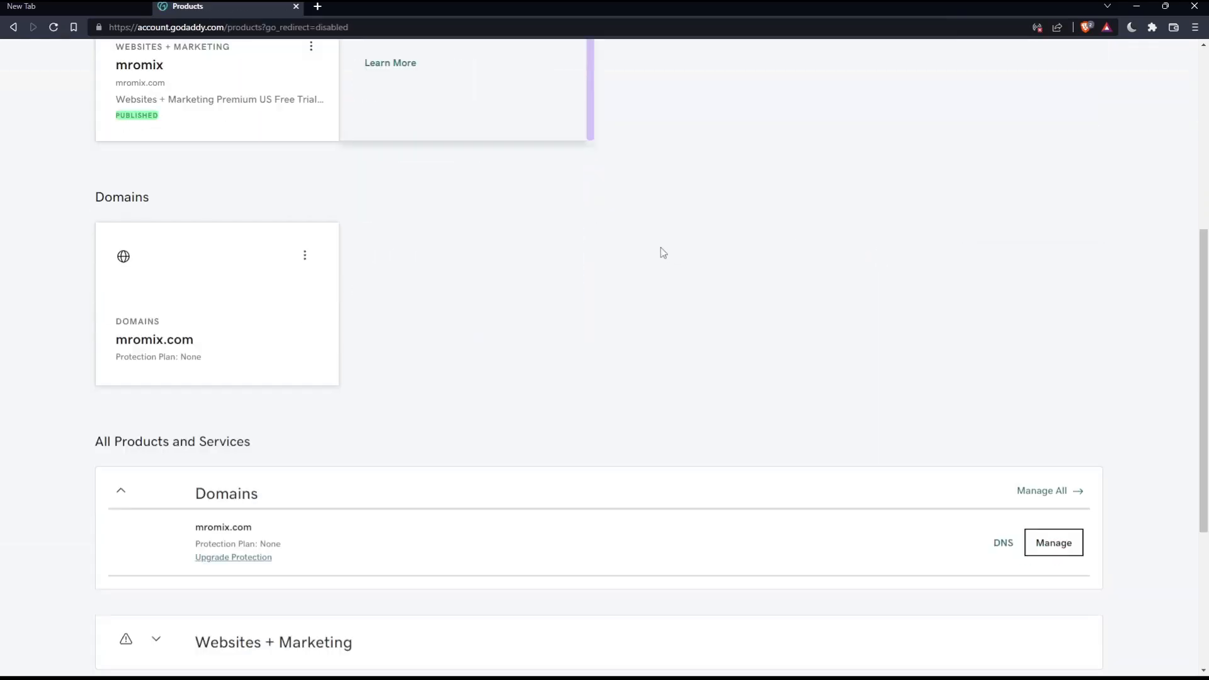
- Scroll the Products page down to the All Products and Services section with mromix.com
{"action": "scroll", "scroll_direction": "down", "scroll_amount": 3}
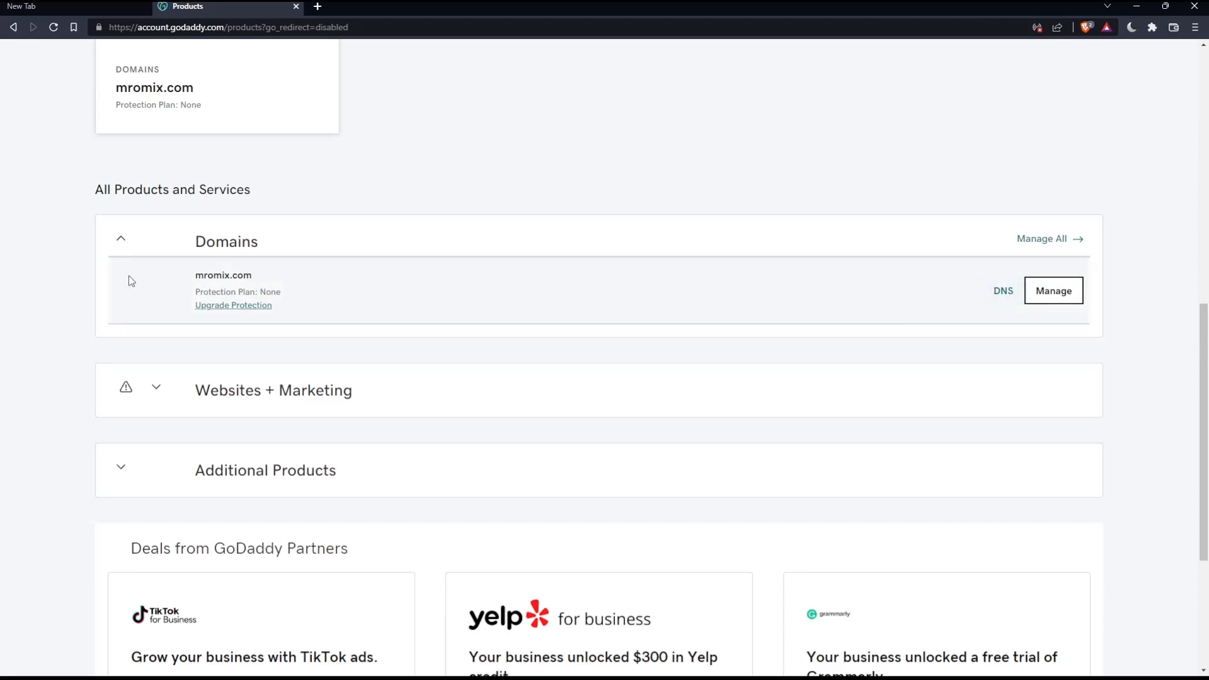
{"action": "mouse_move", "coordinate": [1004, 291]}
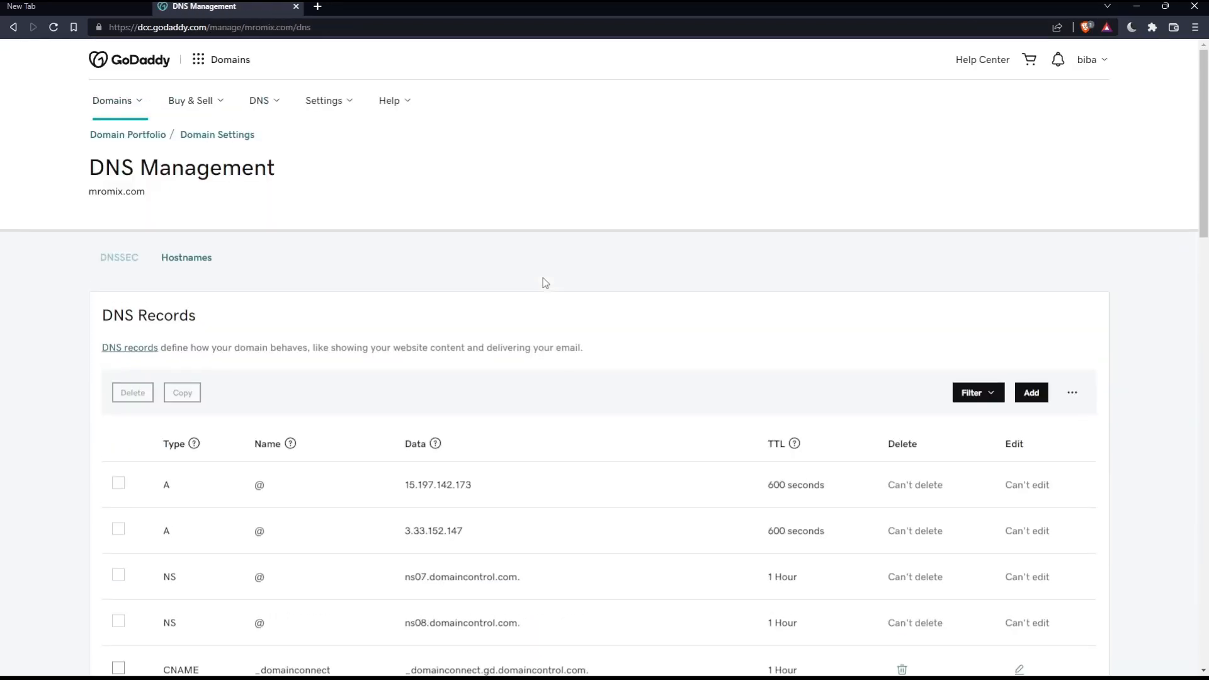
{"action": "mouse_move", "coordinate": [331, 107]}
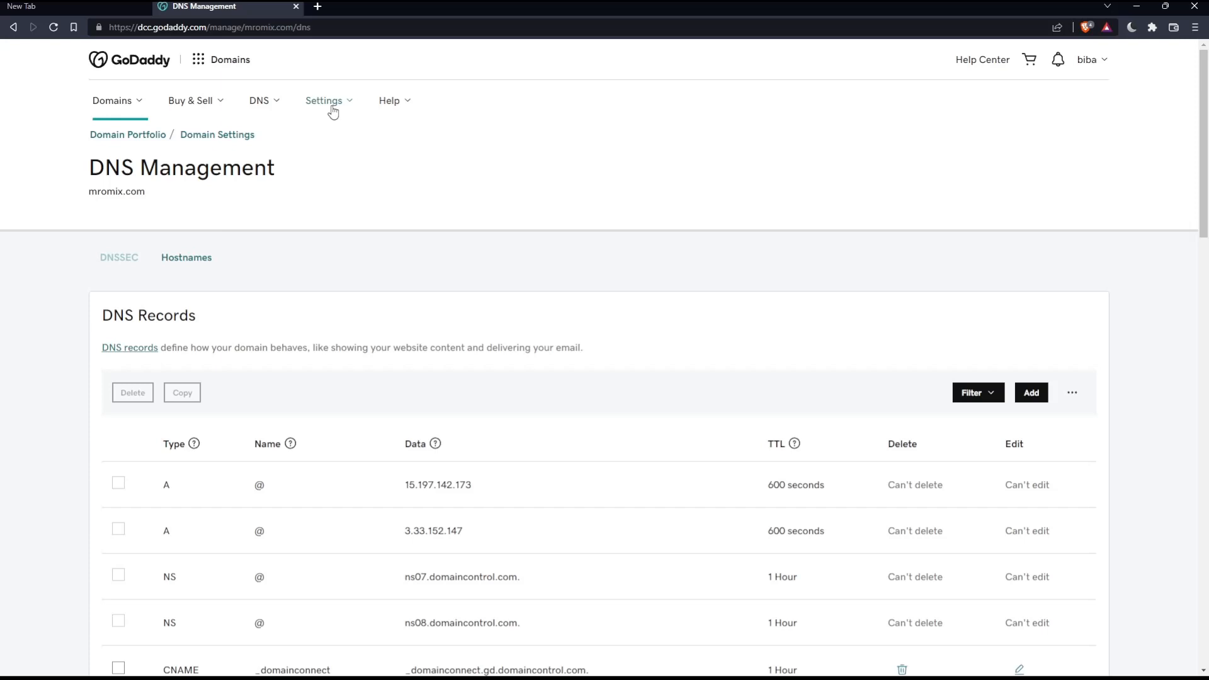
- Reach the Delegate Access page from the Settings menu in the top navigation
{"action": "left_click", "coordinate": [324, 101]}
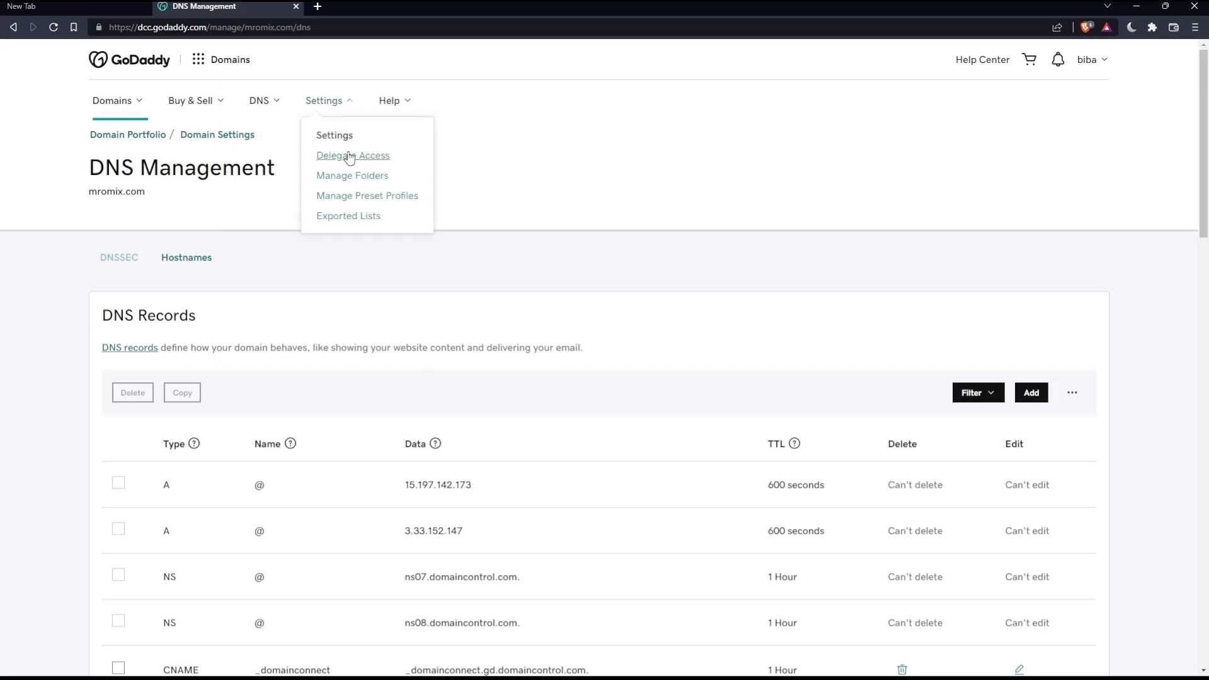
{"action": "left_click", "coordinate": [353, 155]}
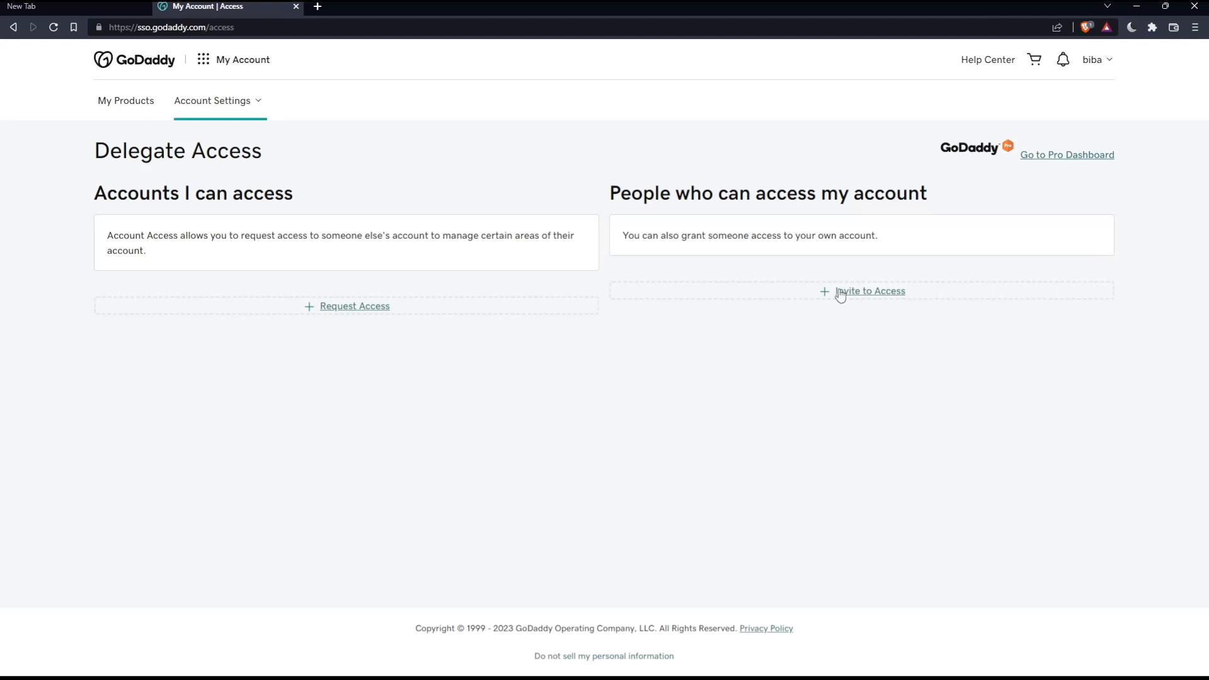
{"action": "mouse_move", "coordinate": [354, 306]}
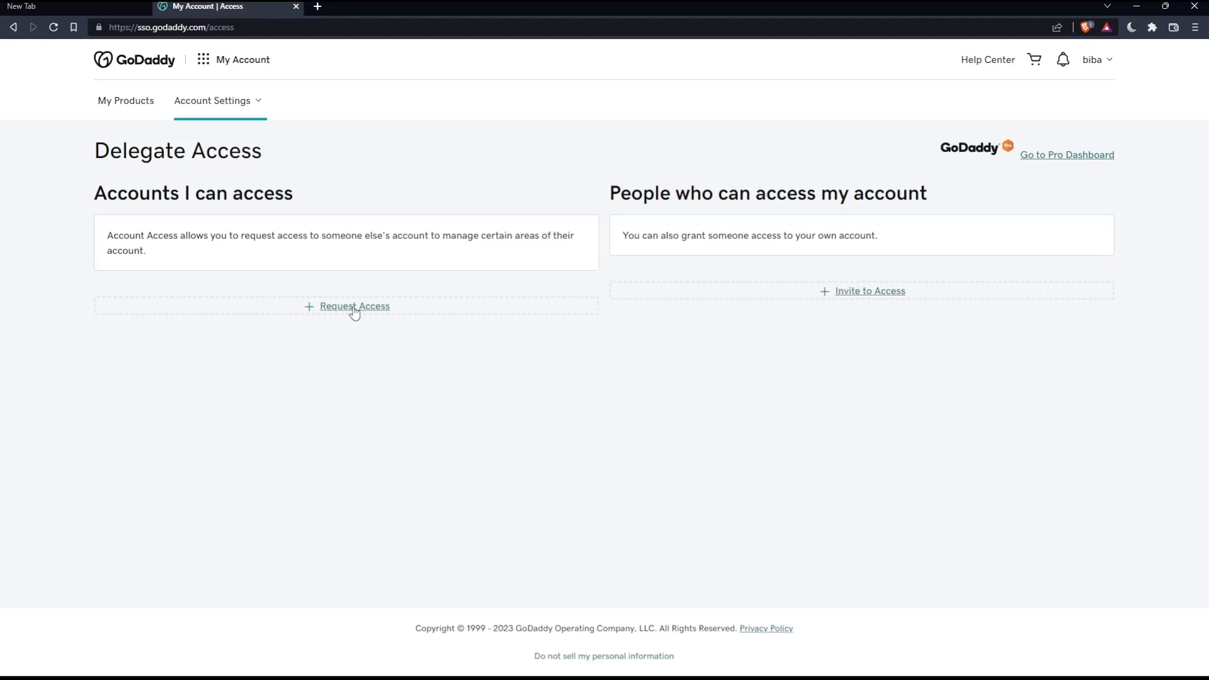
{"action": "mouse_move", "coordinate": [898, 301]}
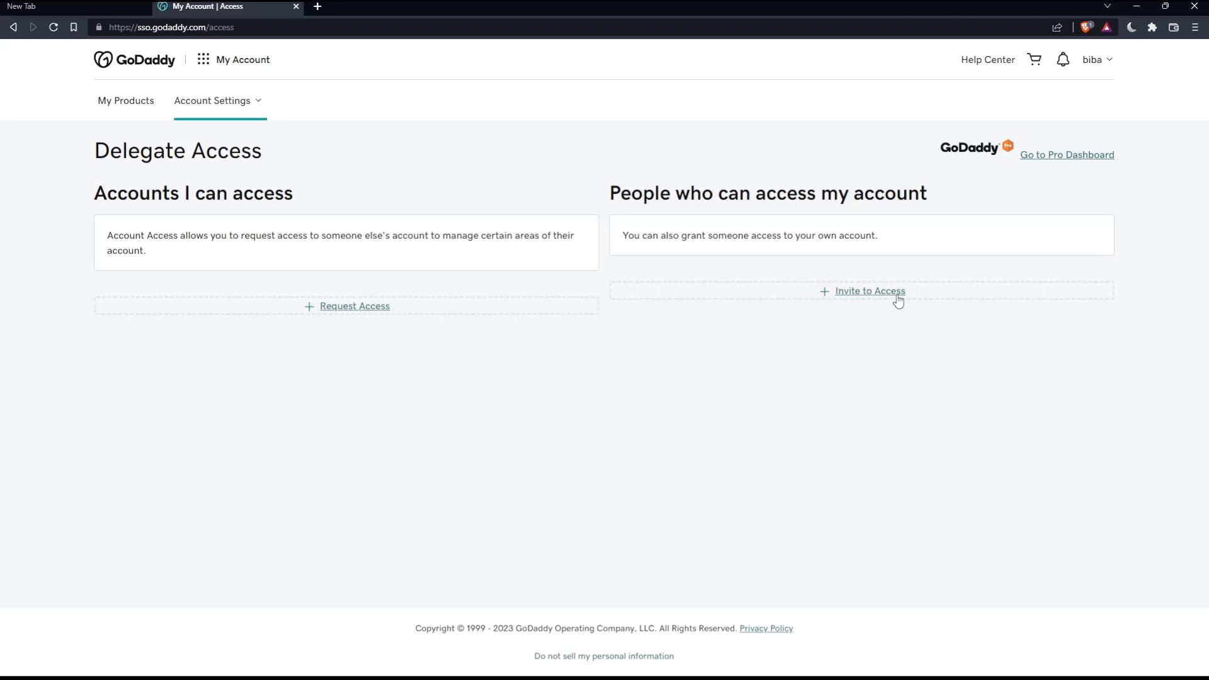
- Start a new invitation with '+ Invite to Access' under People who can access my account
{"action": "left_click", "coordinate": [870, 291]}
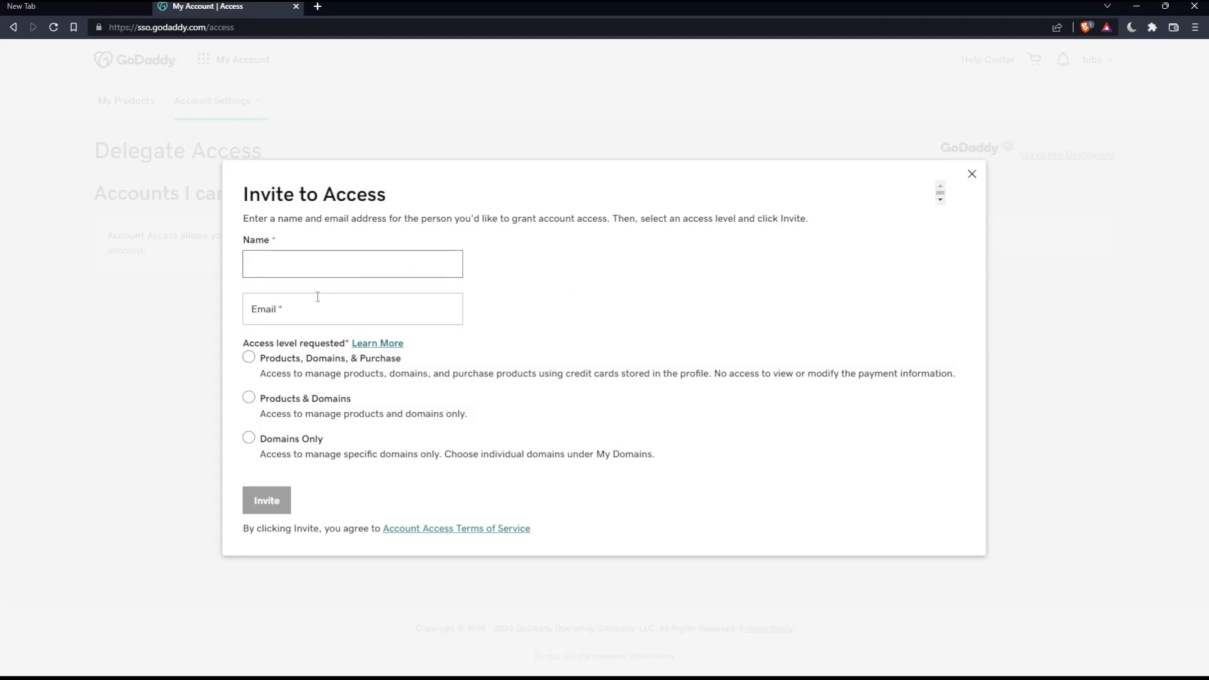
- Try the Domains Only and Products, Domains, & Purchase access levels, then dismiss the form unsent
{"action": "left_click", "coordinate": [351, 308]}
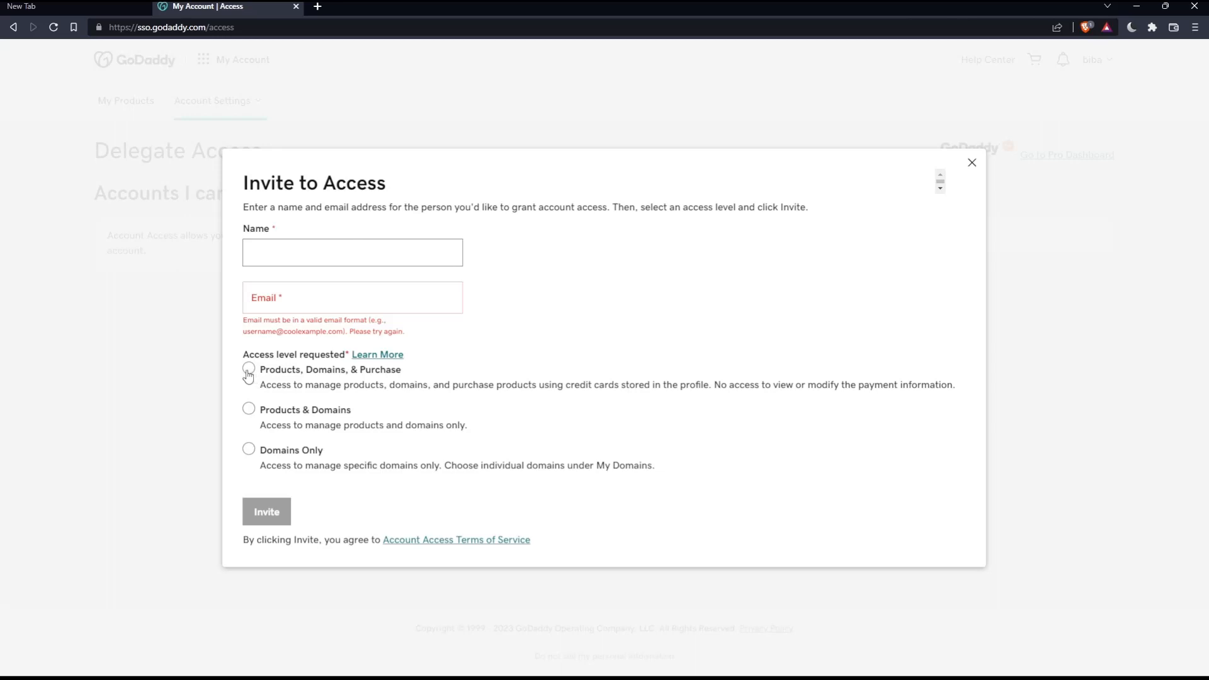
{"action": "mouse_move", "coordinate": [256, 417]}
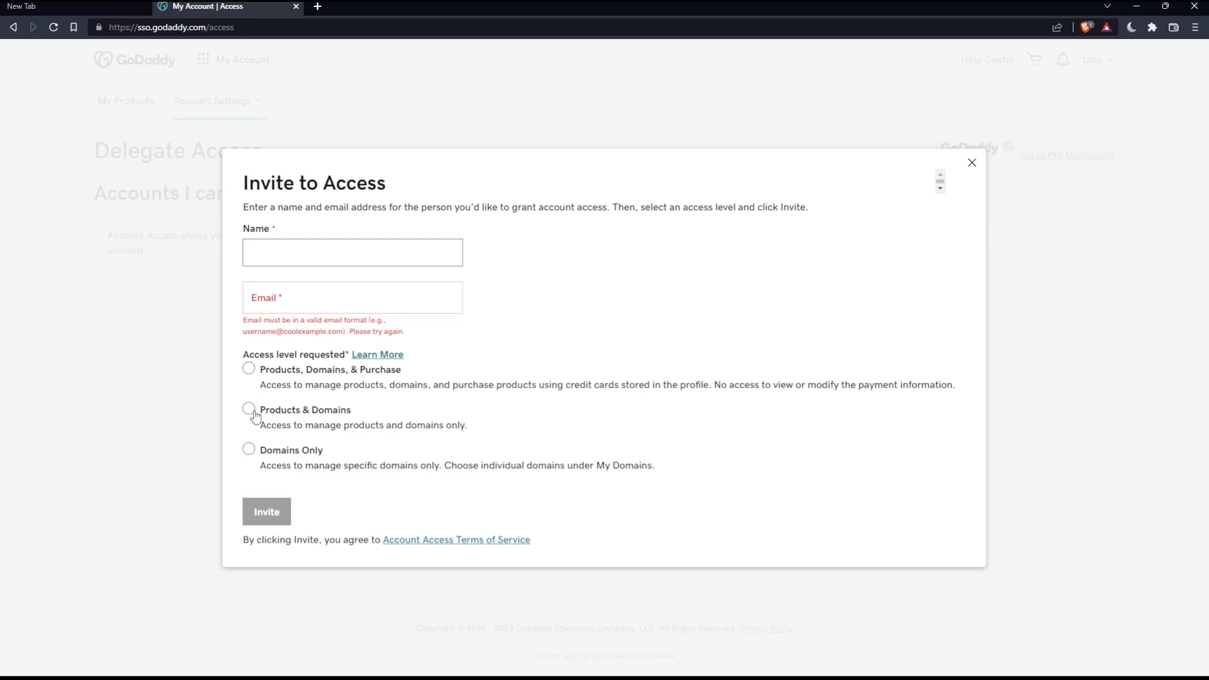
{"action": "mouse_move", "coordinate": [249, 451]}
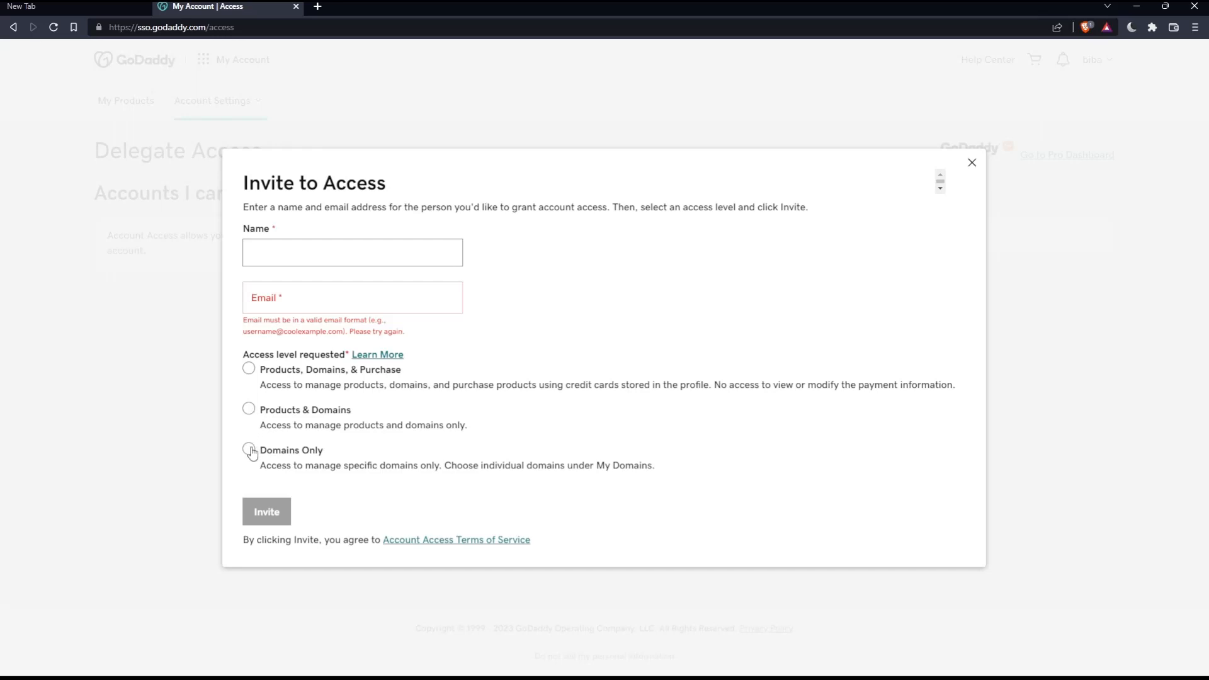
{"action": "left_click", "coordinate": [248, 450]}
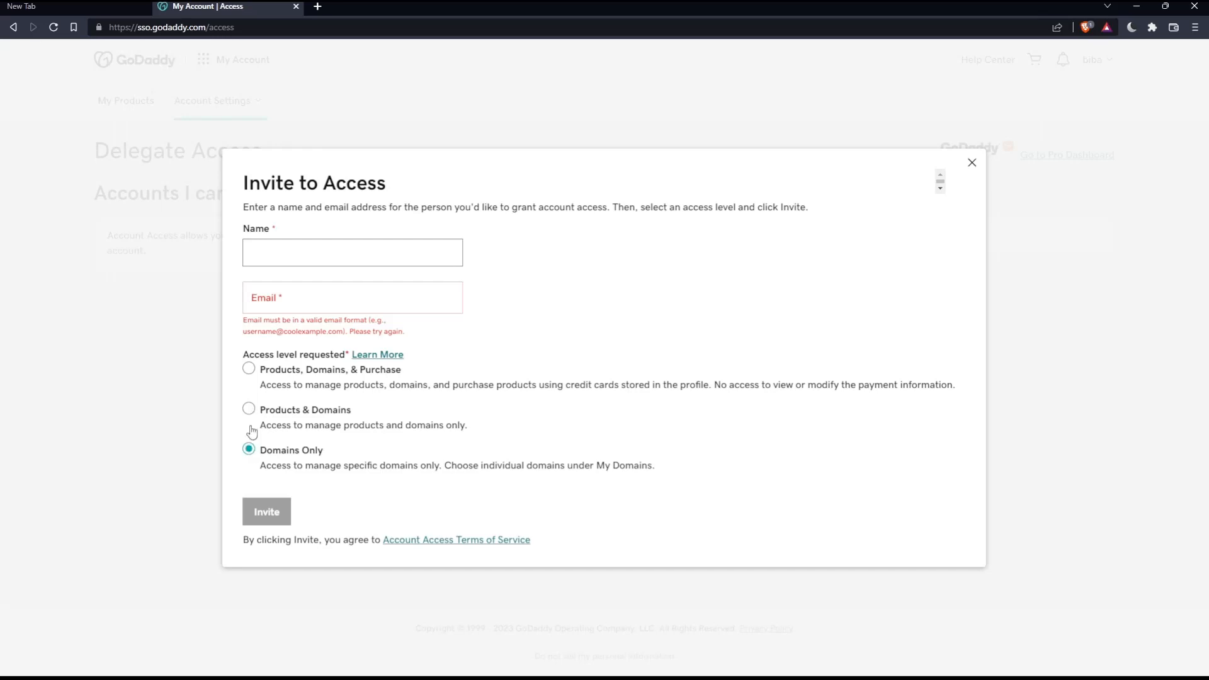
{"action": "left_click", "coordinate": [248, 369]}
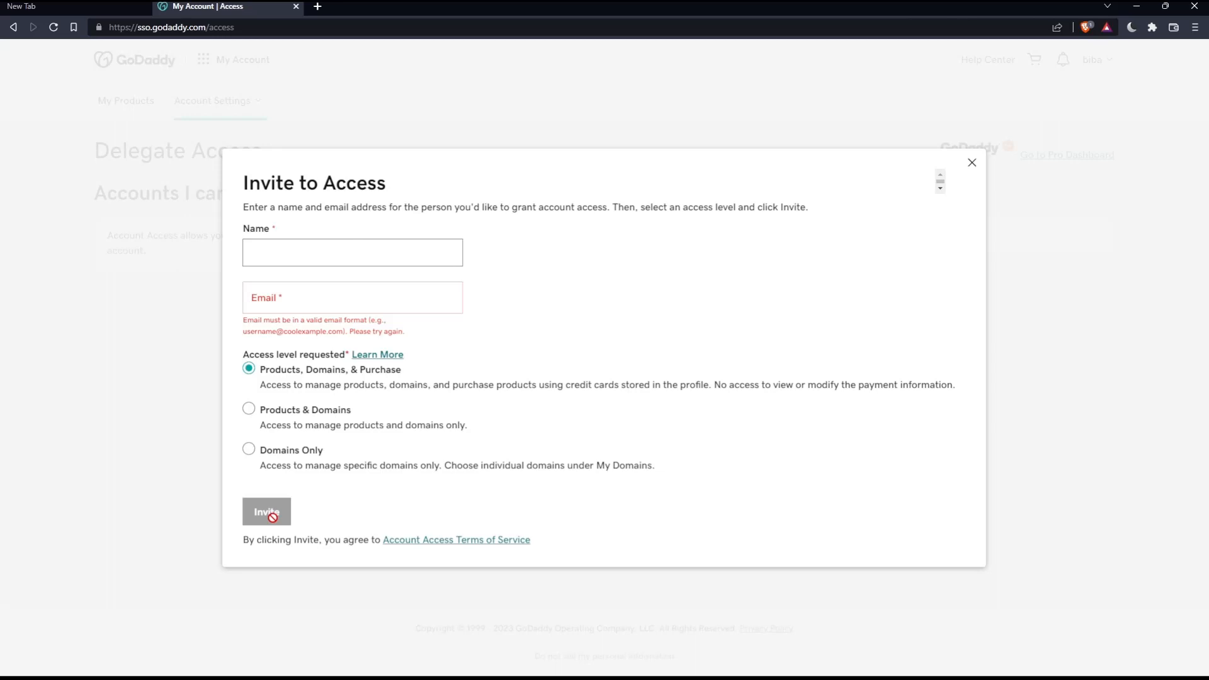
{"action": "left_click", "coordinate": [971, 163]}
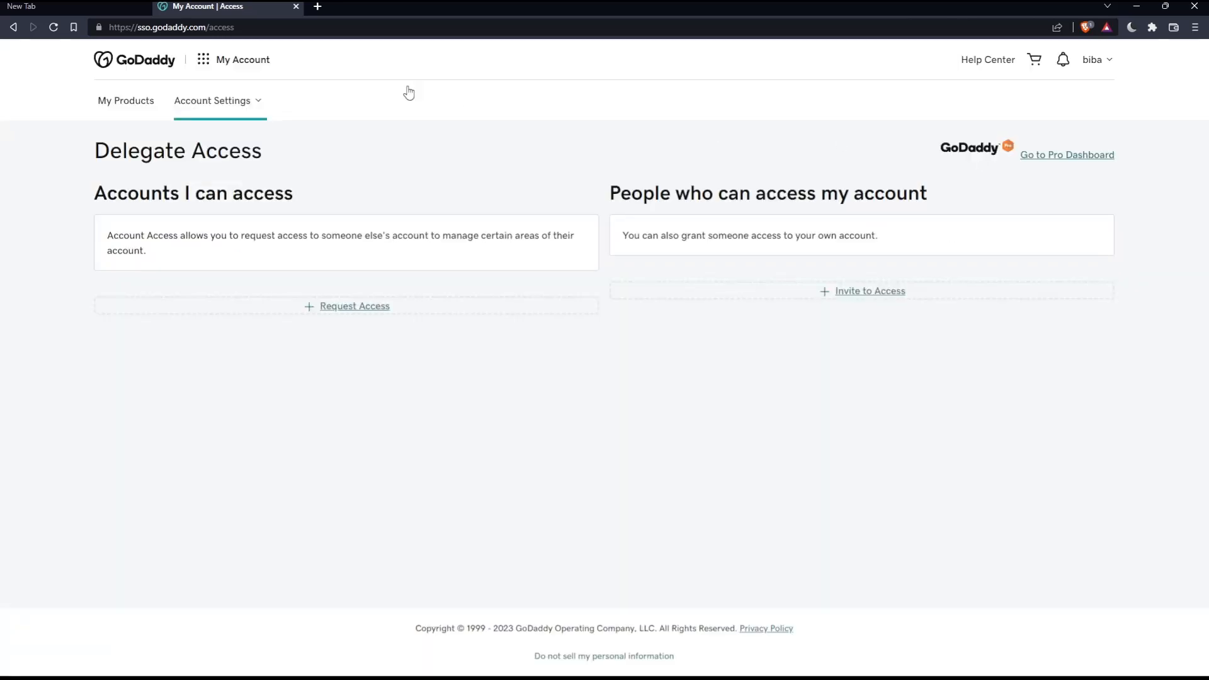